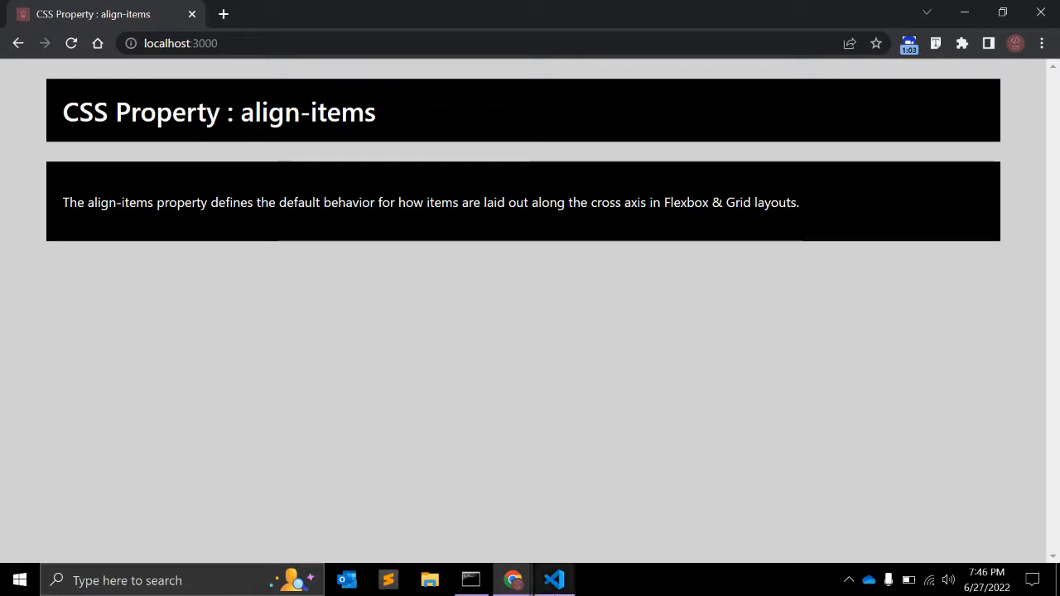
Start a <ul class="flex-container"> list after the content div in index.html.
{"action": "left_click", "coordinate": [553, 580]}
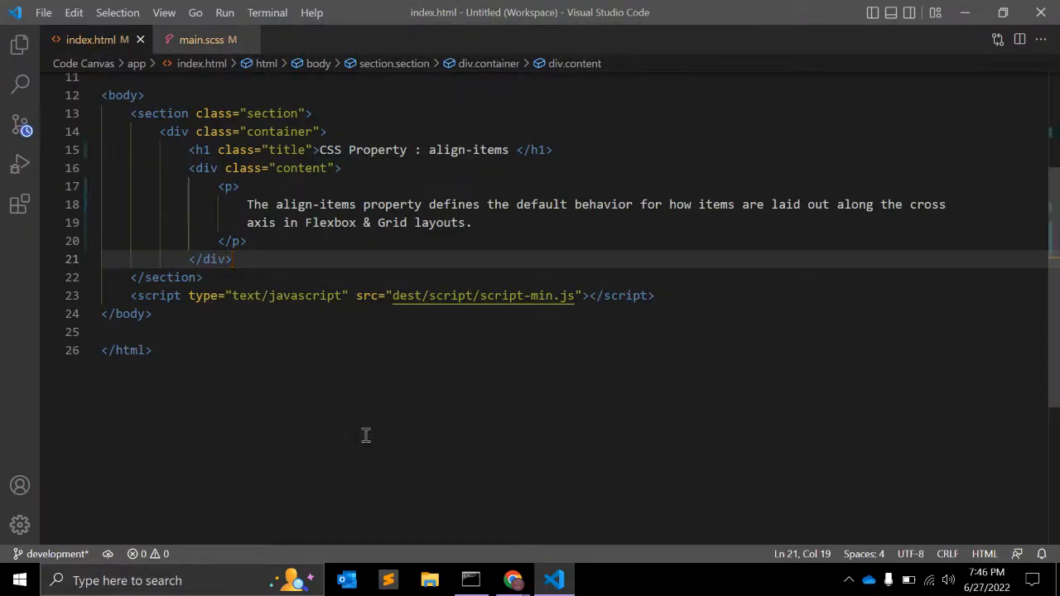
{"action": "type", "text": "<ul"}
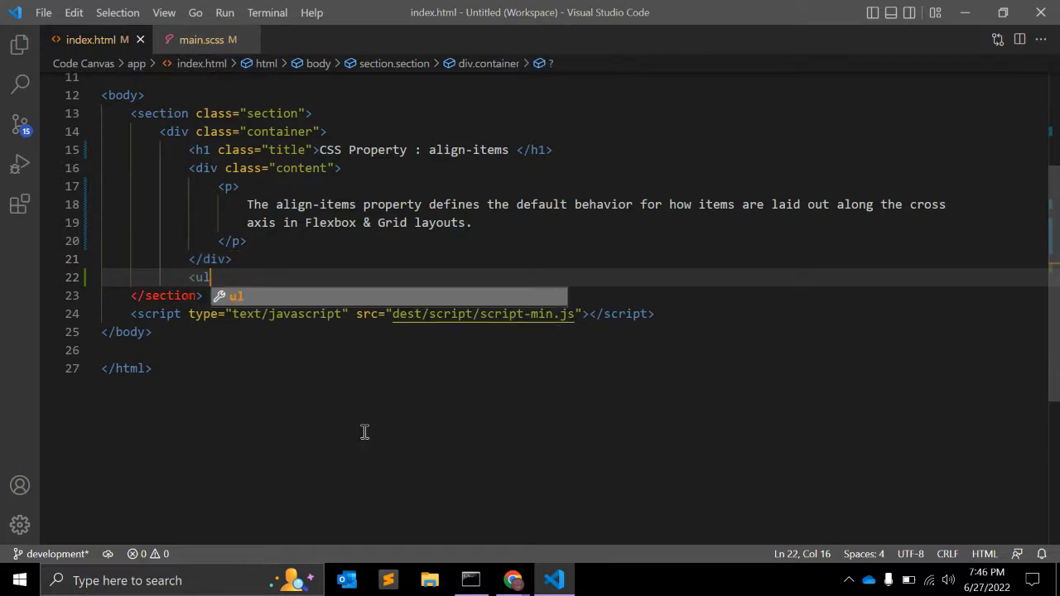
{"action": "type", "text": "class=\"\"></ul>"}
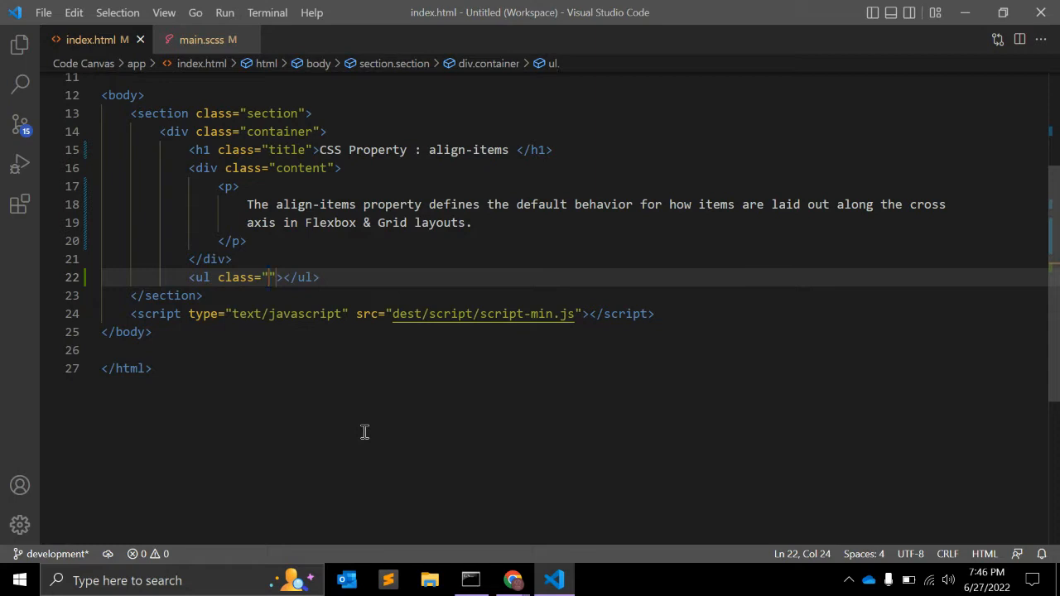
{"action": "type", "text": "flex-cont"}
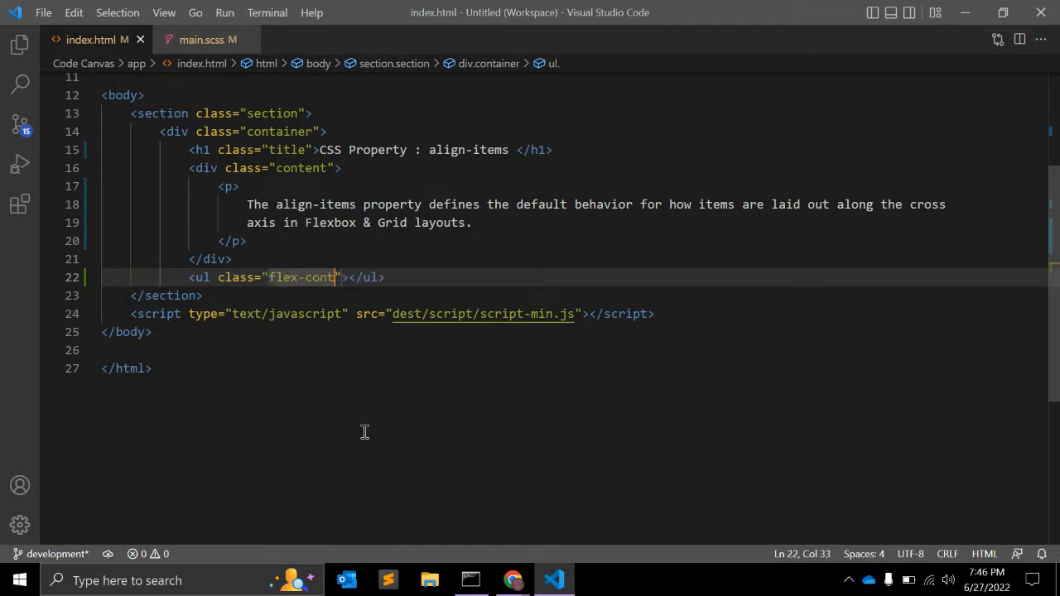
{"action": "type", "text": "ainer"}
{"action": "type", "text": "<li>"}
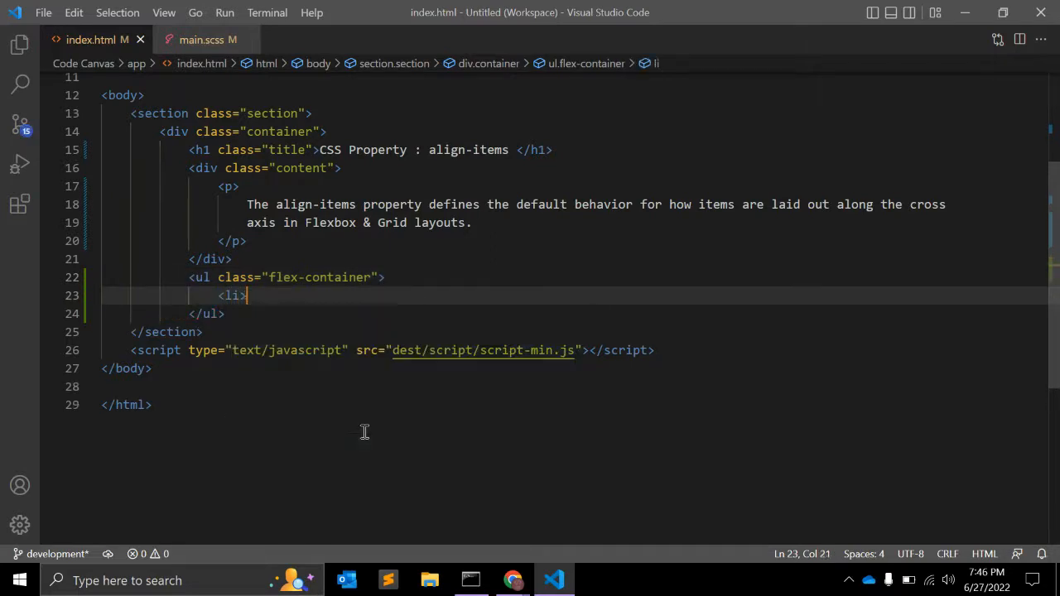
Fill the list with six items: 1<br/>2, 3, 4<br/>5 and 6.
{"action": "type", "text": "1"}
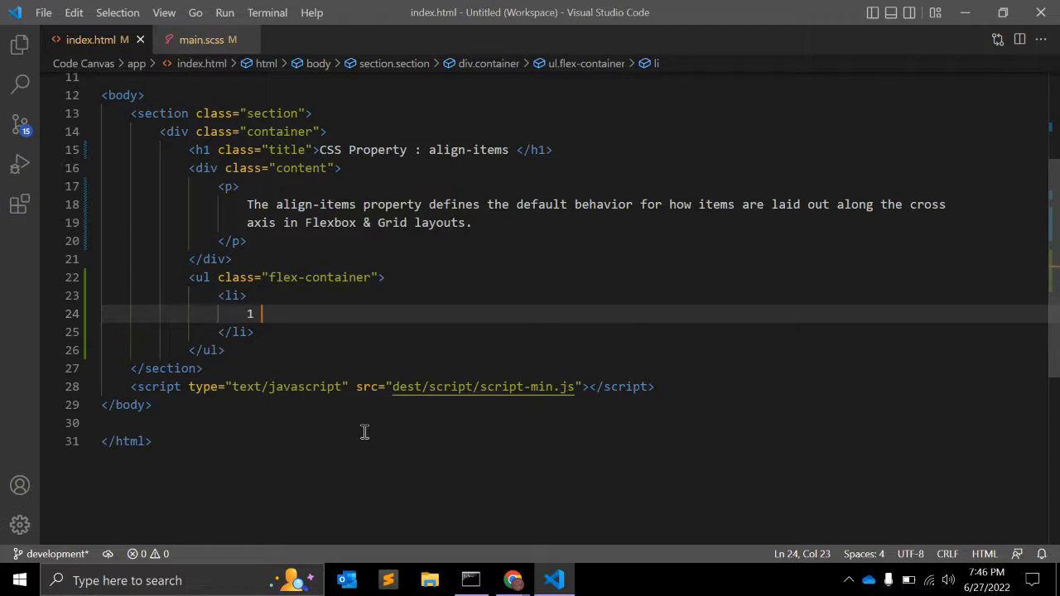
{"action": "type", "text": "<br />"}
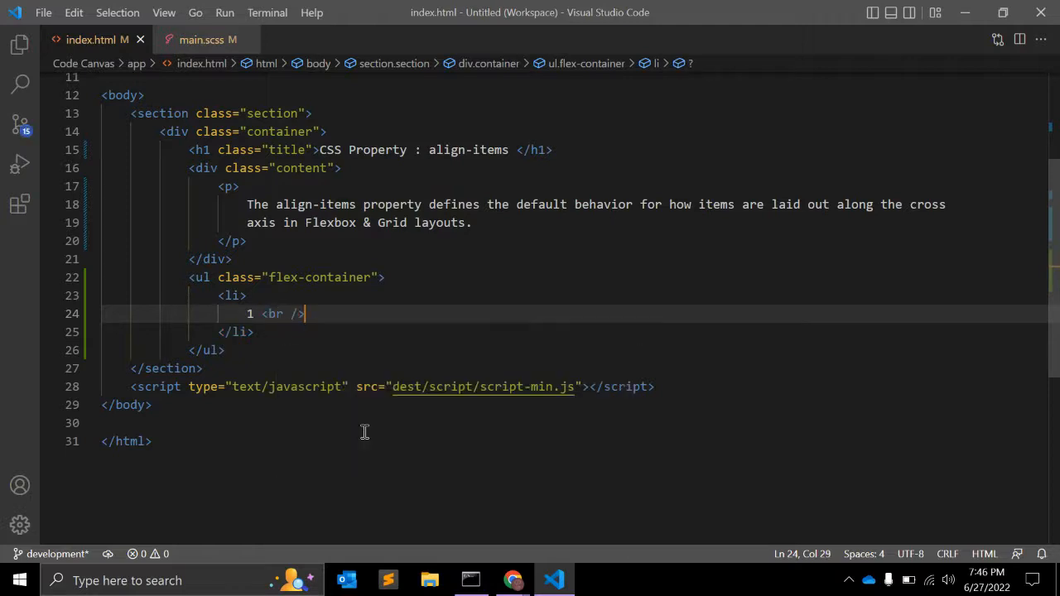
{"action": "type", "text": "2"}
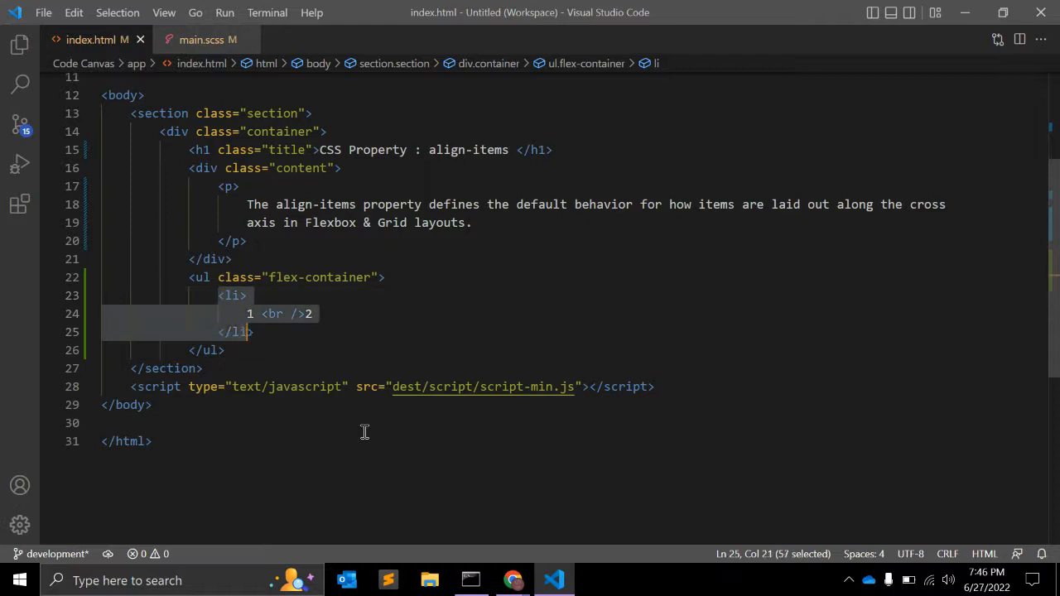
{"action": "key", "text": "Enter"}
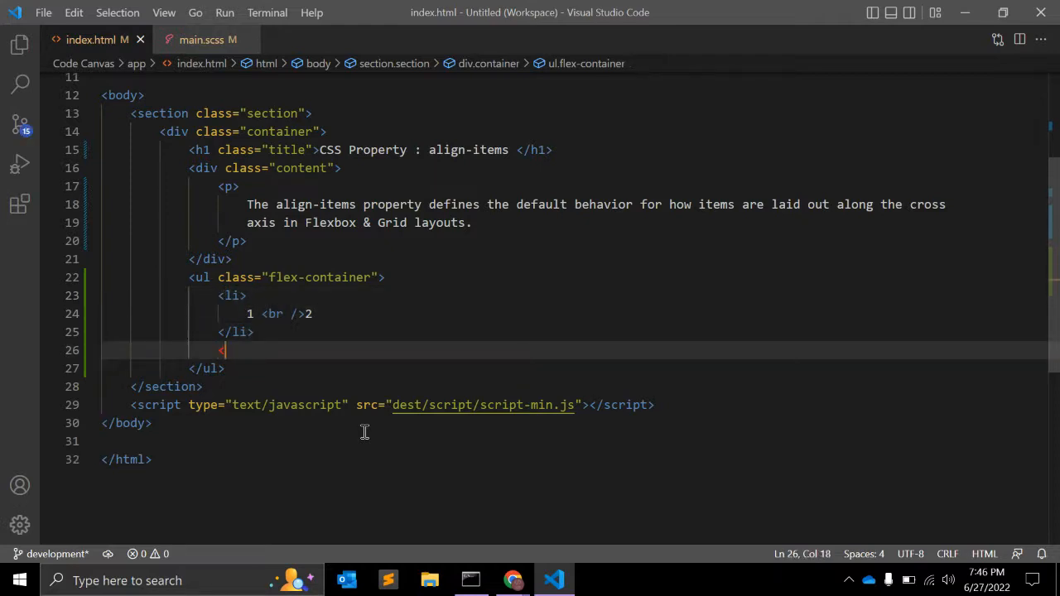
{"action": "type", "text": "<li>3</li>"}
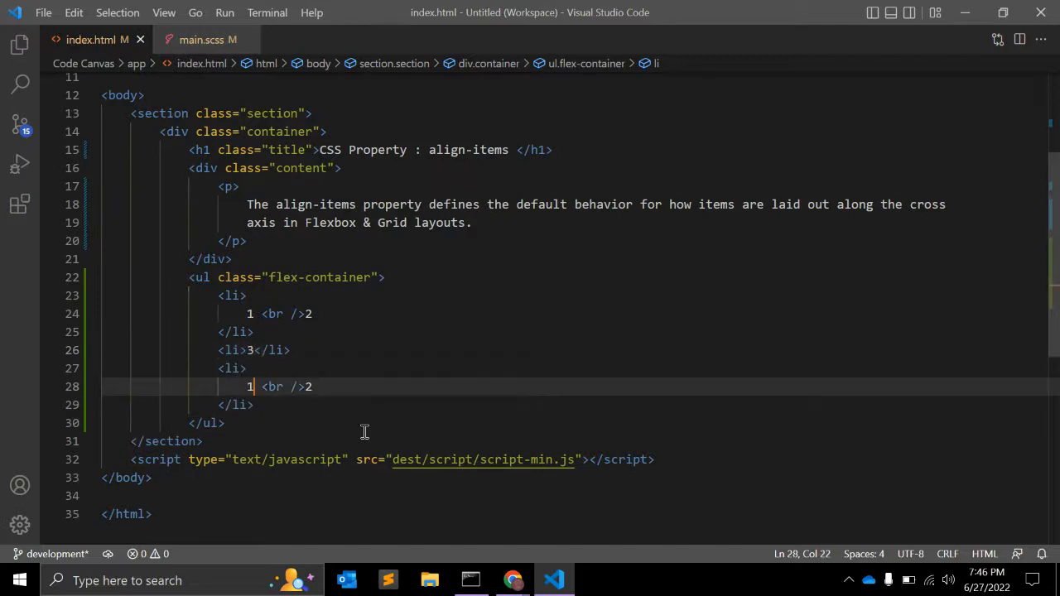
{"action": "type", "text": "4"}
{"action": "type", "text": "6"}
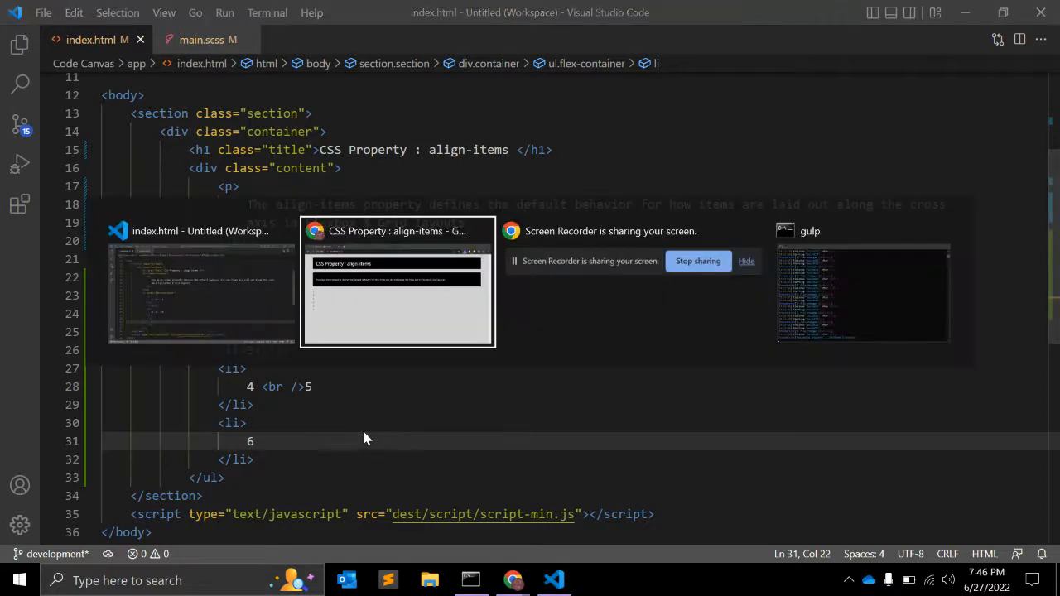
Preview the new list in Chrome, then copy the flex-container class name from index.html.
{"action": "left_click", "coordinate": [397, 282]}
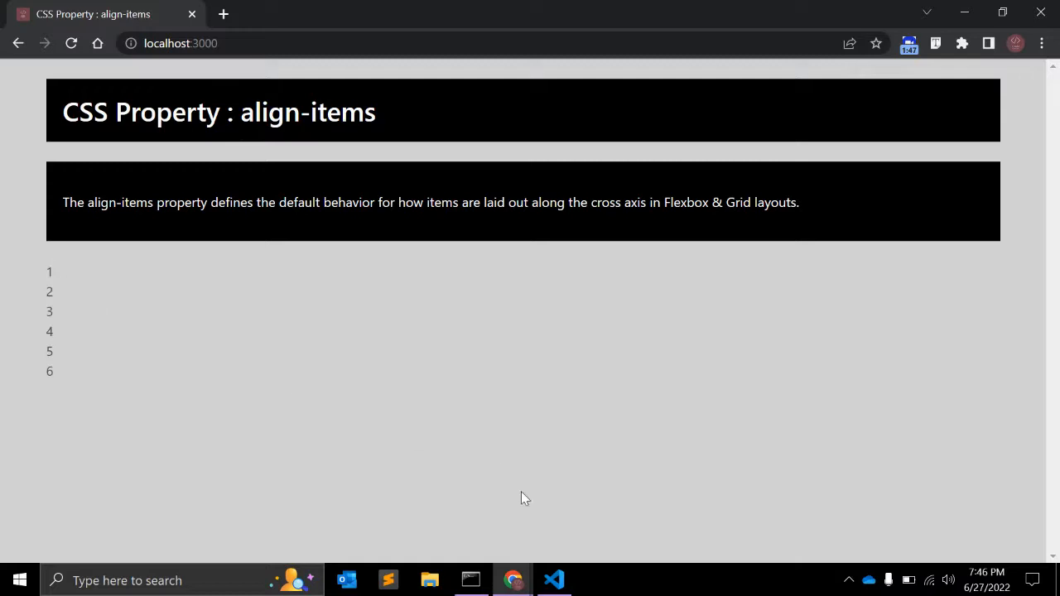
{"action": "left_click", "coordinate": [553, 579]}
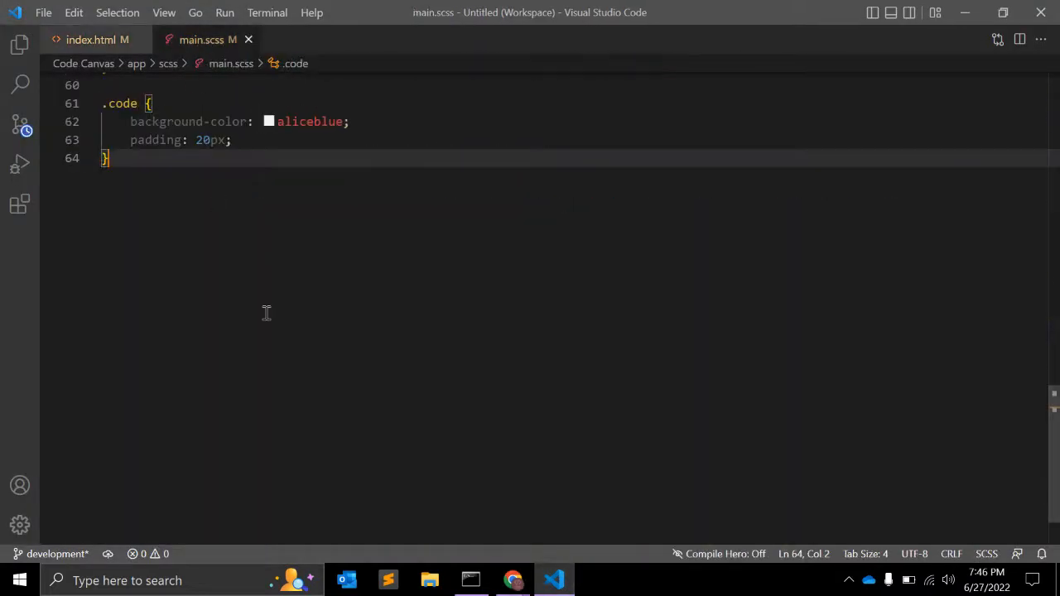
{"action": "left_click", "coordinate": [91, 39]}
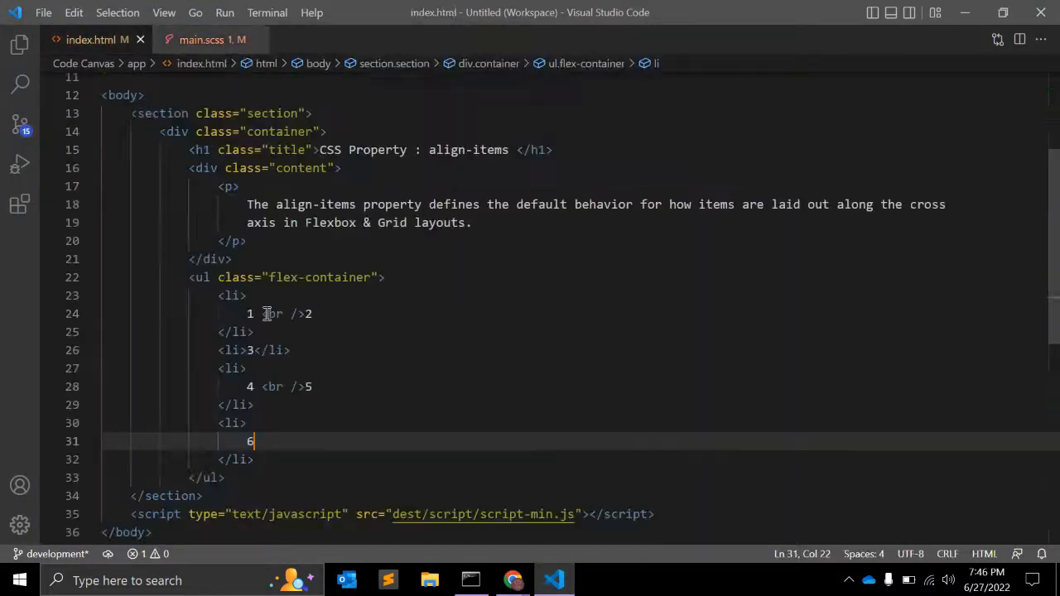
{"action": "left_click", "coordinate": [379, 278]}
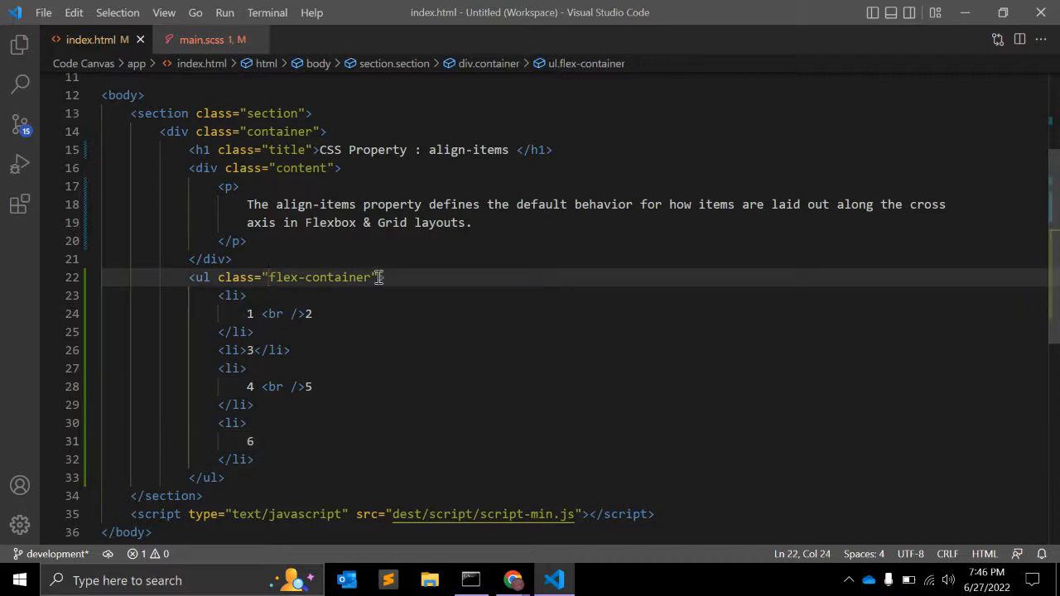
{"action": "double_click", "coordinate": [319, 277]}
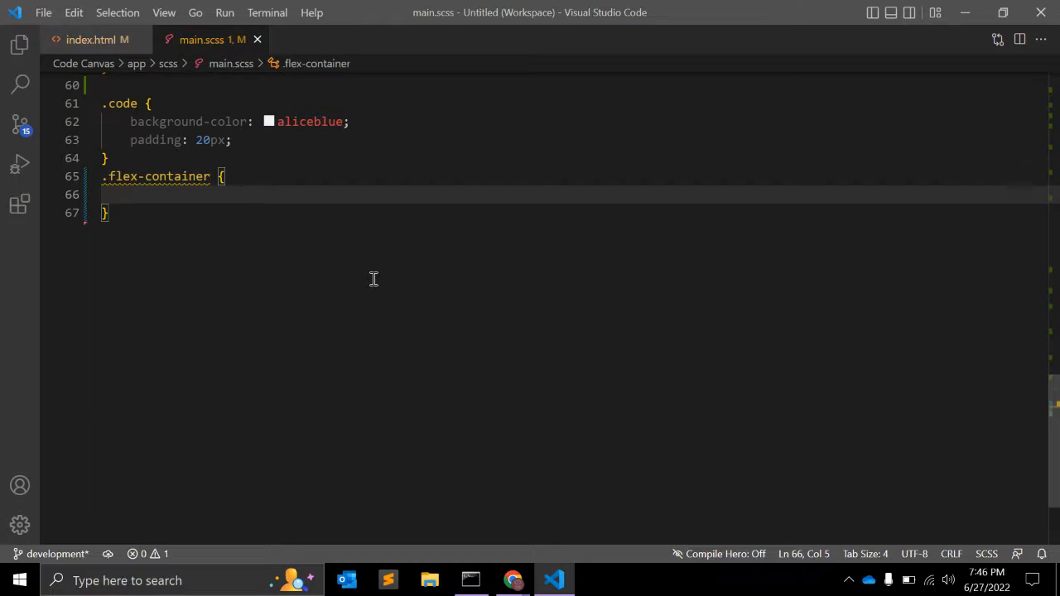
Add .flex-container { display: flex; } to main.scss and check the row layout in Chrome.
{"action": "type", "text": "display: l"}
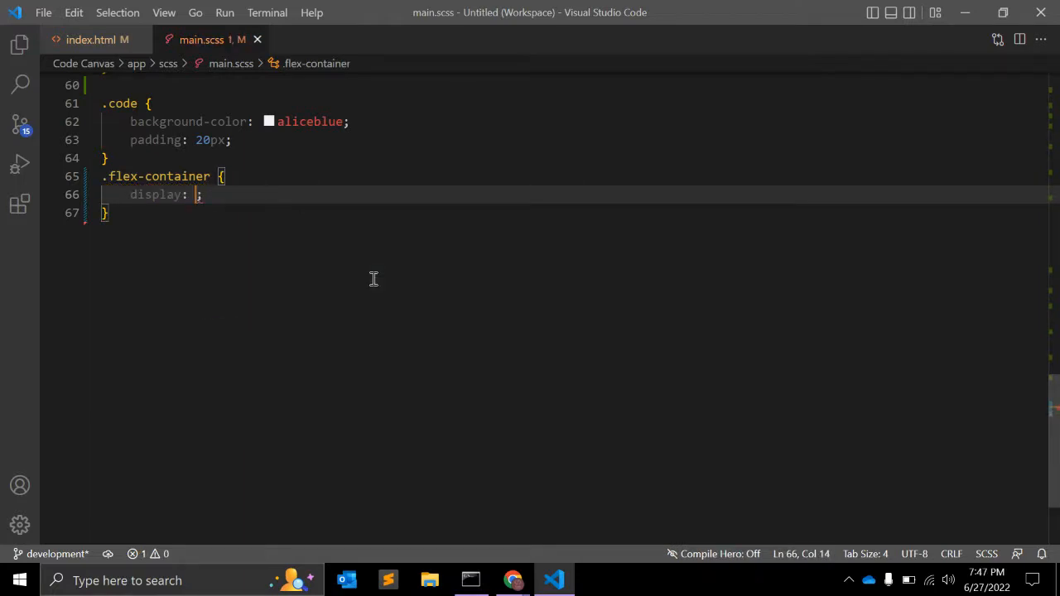
{"action": "type", "text": "flex"}
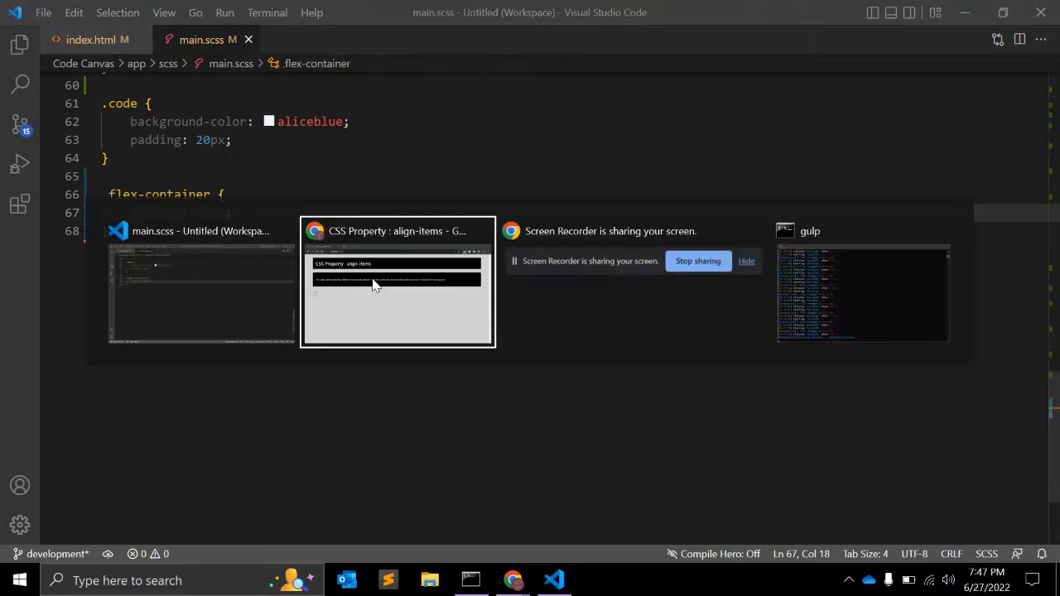
{"action": "left_click", "coordinate": [398, 281]}
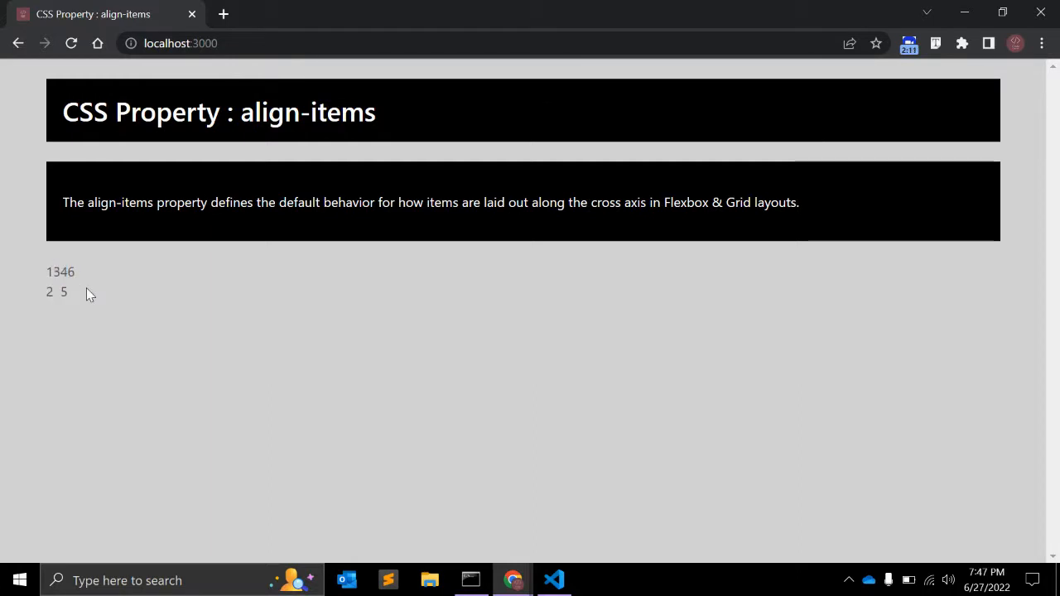
Give .flex-container padding and margin 0 and start a nested li background-color rule.
{"action": "left_click", "coordinate": [553, 580]}
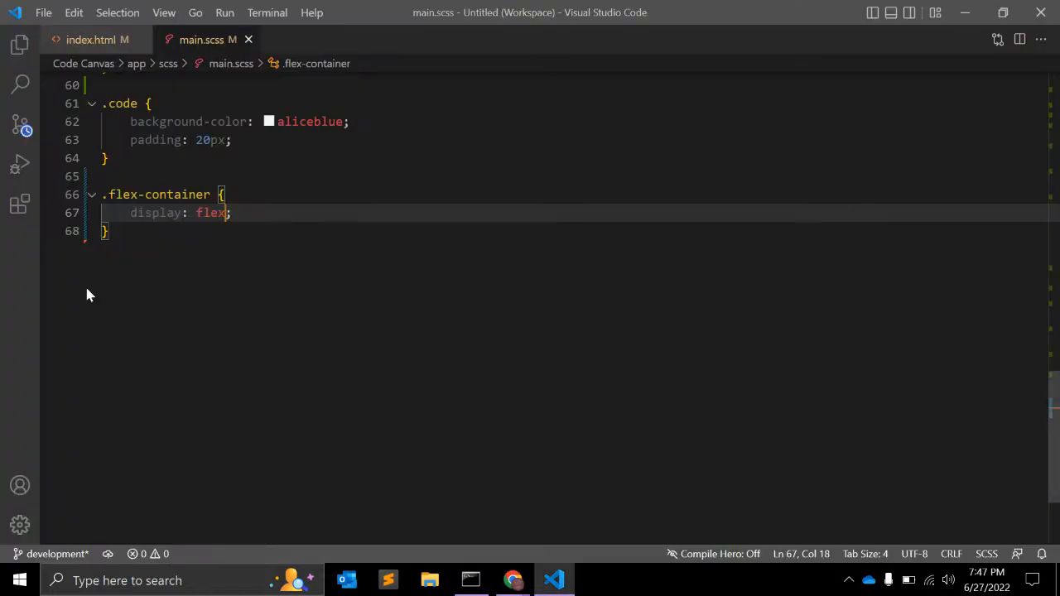
{"action": "type", "text": "padding: ;"}
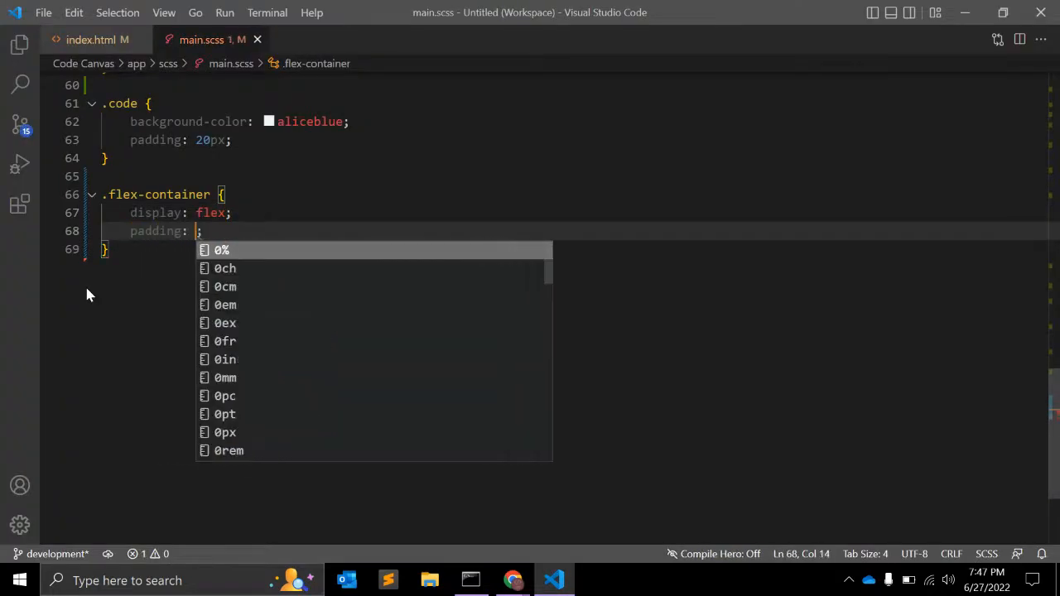
{"action": "type", "text": "0;"}
{"action": "type", "text": "margin: 0;"}
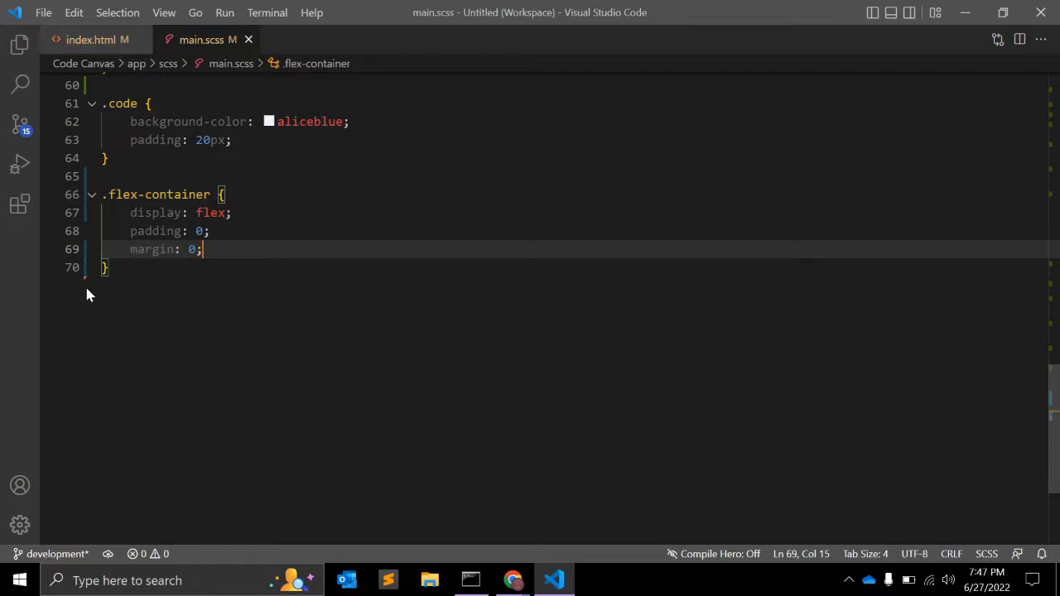
{"action": "type", "text": "li {"}
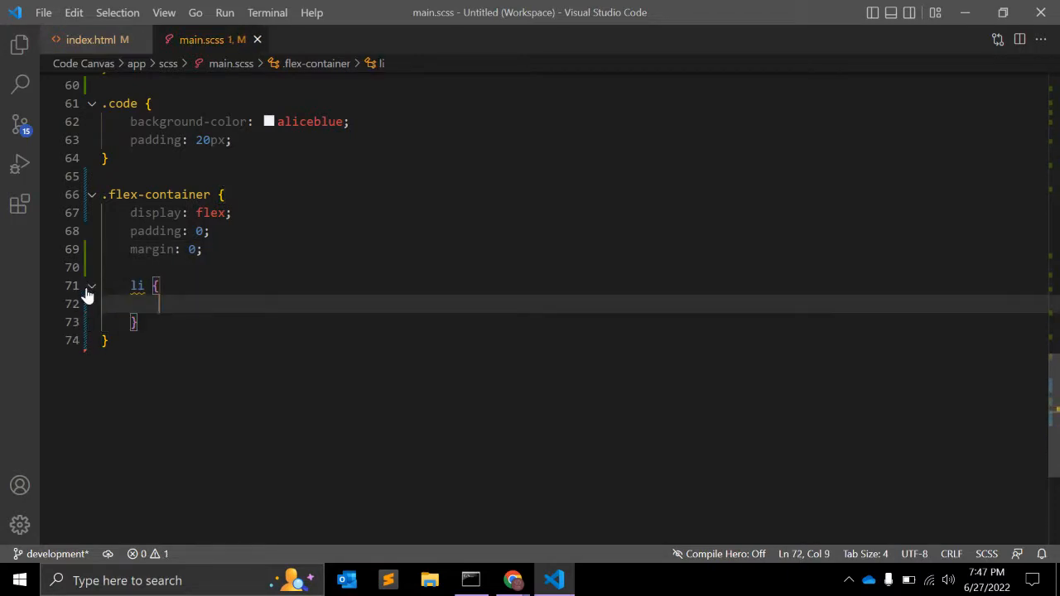
{"action": "type", "text": "background-color:"}
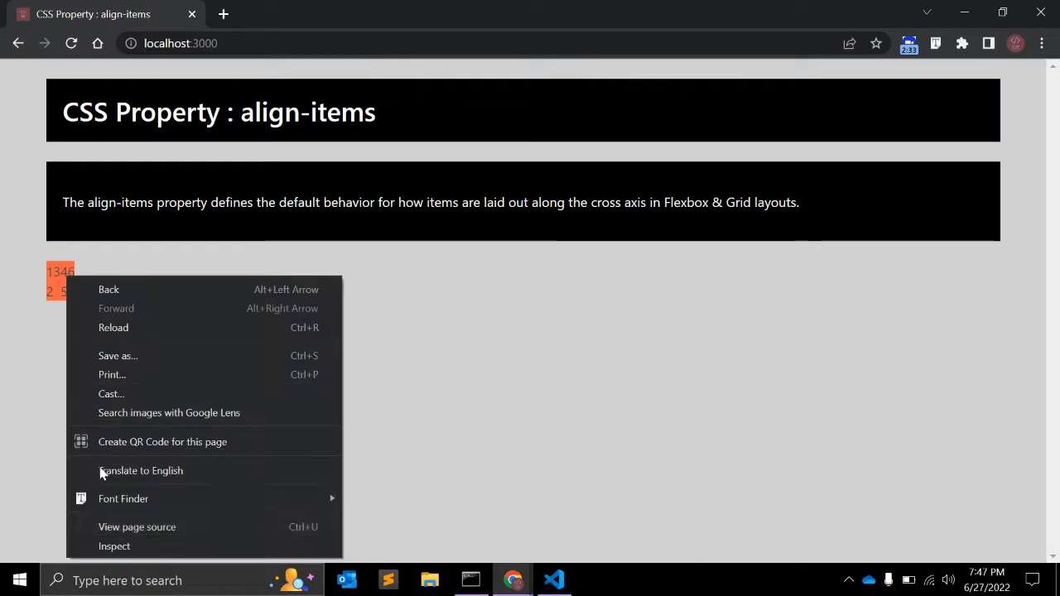
In DevTools, give .flex-container li 5px padding, width, margin and bold white centred text.
{"action": "left_click", "coordinate": [115, 546]}
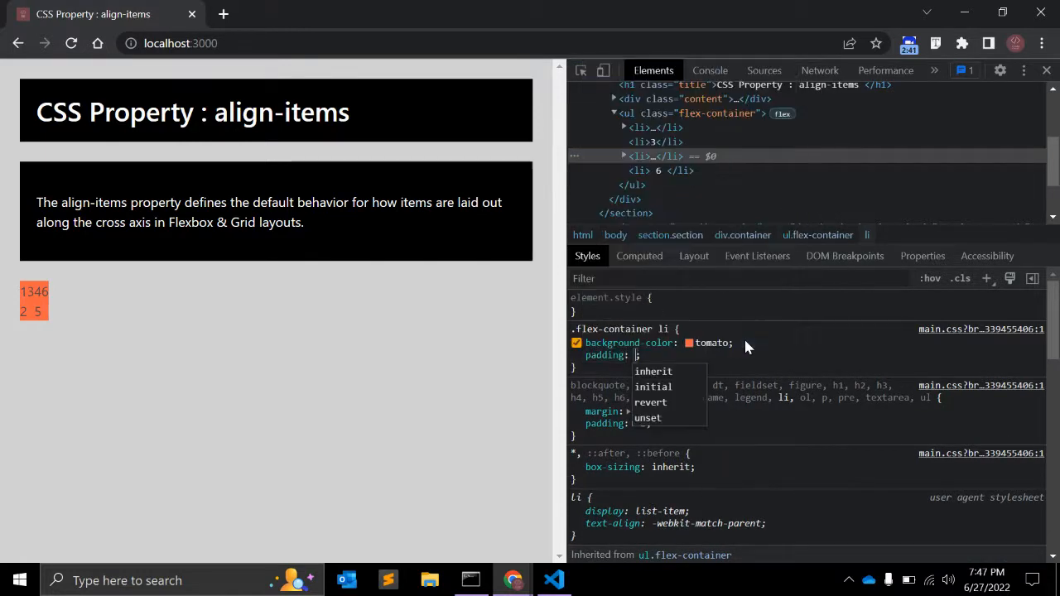
{"action": "type", "text": "5px"}
{"action": "type", "text": "bold"}
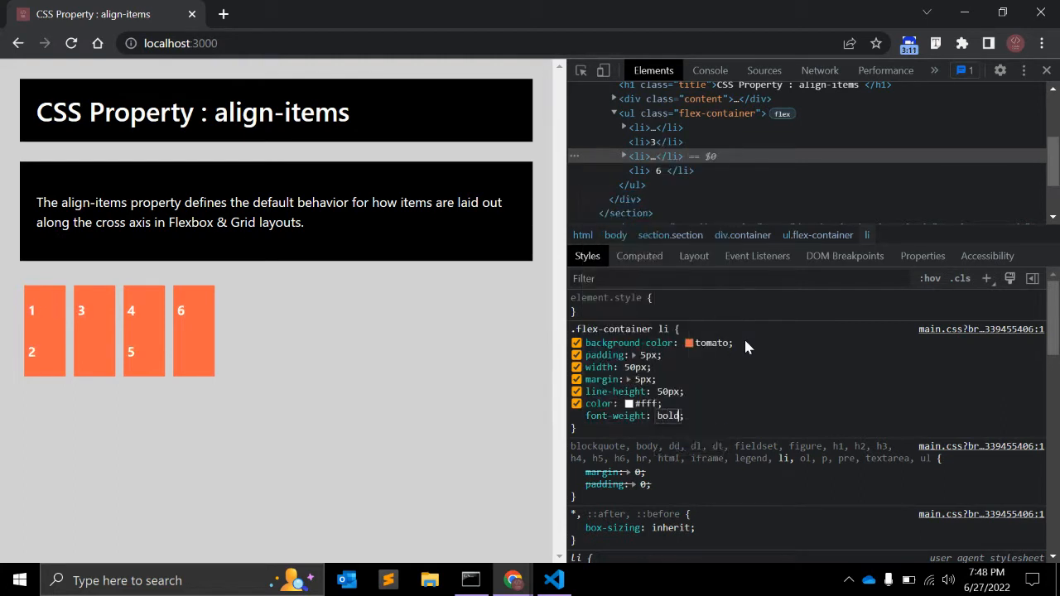
{"action": "type", "text": "text-align: center;"}
{"action": "type", "text": "font-size"}
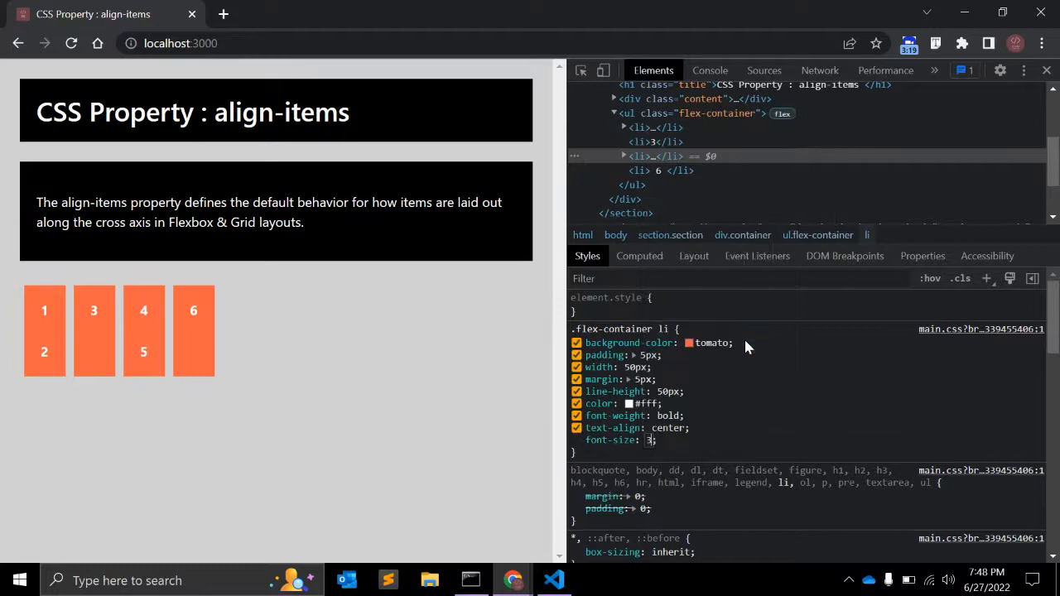
{"action": "type", "text": "30px"}
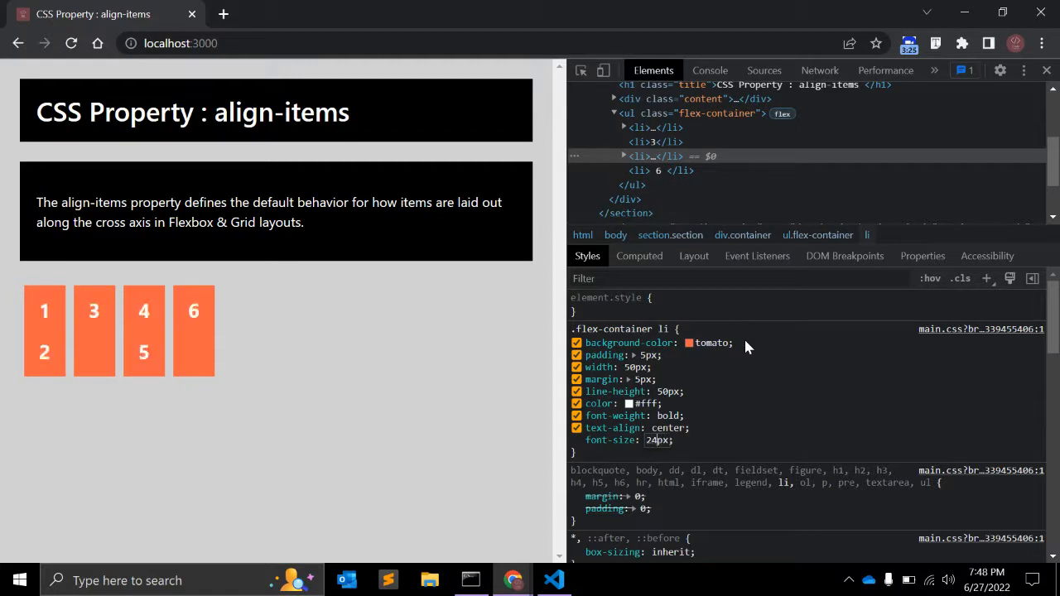
{"action": "left_click", "coordinate": [576, 439]}
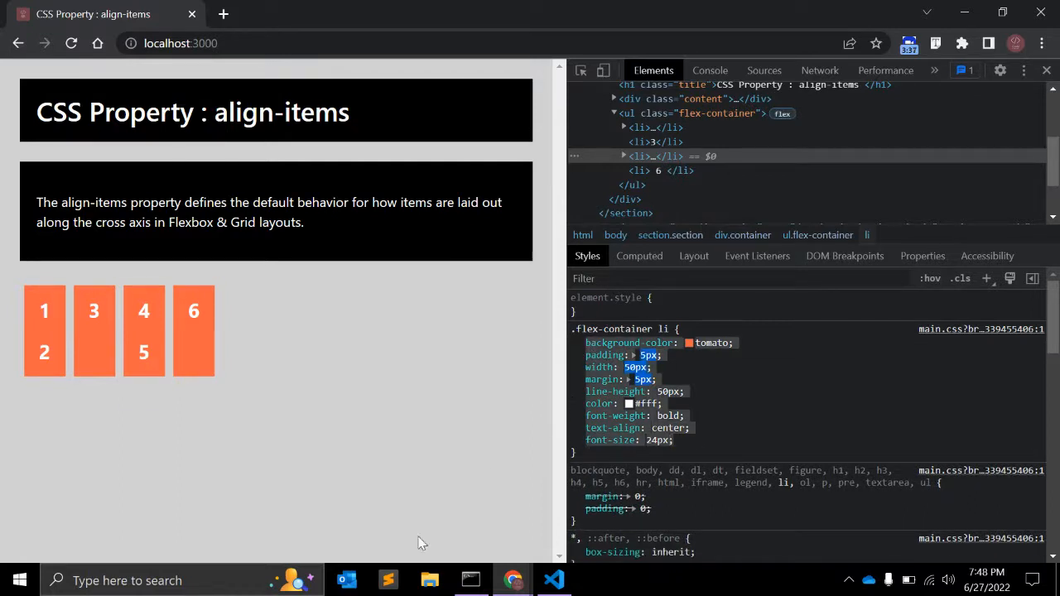
Paste the DevTools li declarations into main.scss's nested li block, then return to Chrome.
{"action": "left_click", "coordinate": [553, 579]}
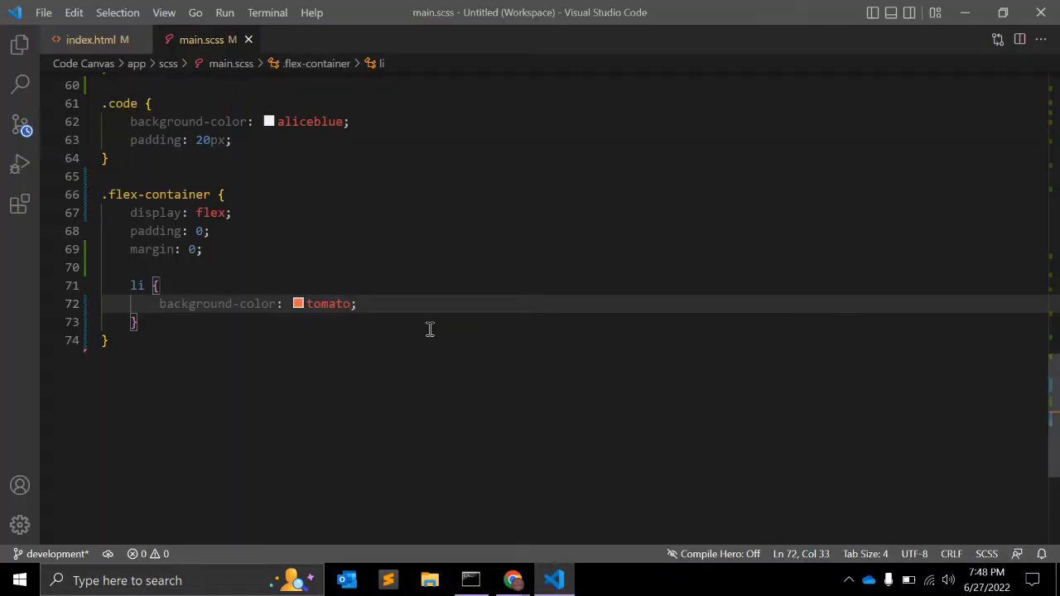
{"action": "double_click", "coordinate": [217, 303]}
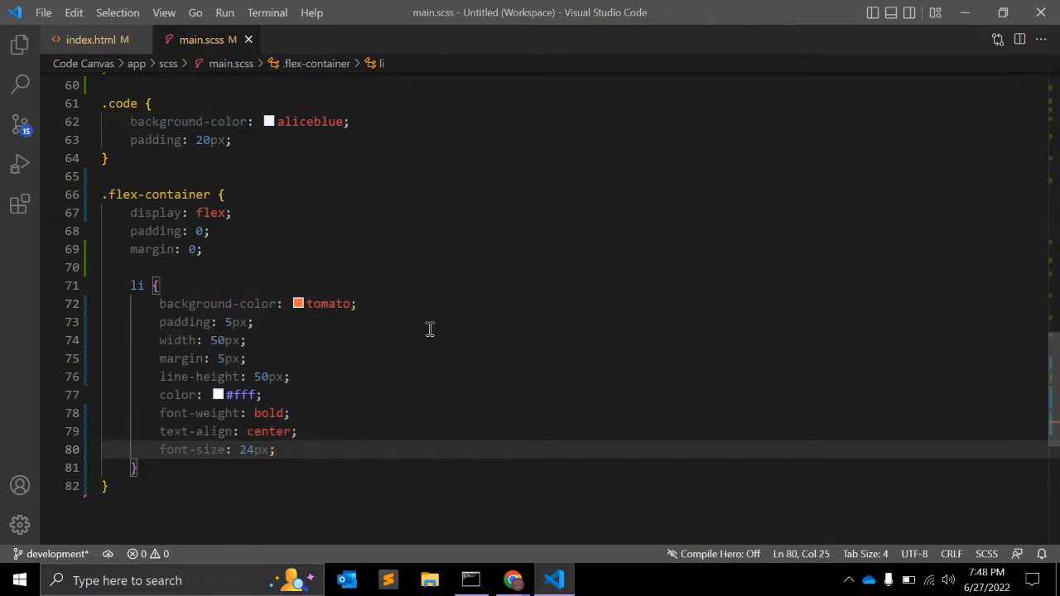
{"action": "left_click", "coordinate": [513, 580]}
{"action": "type", "text": "align-items"}
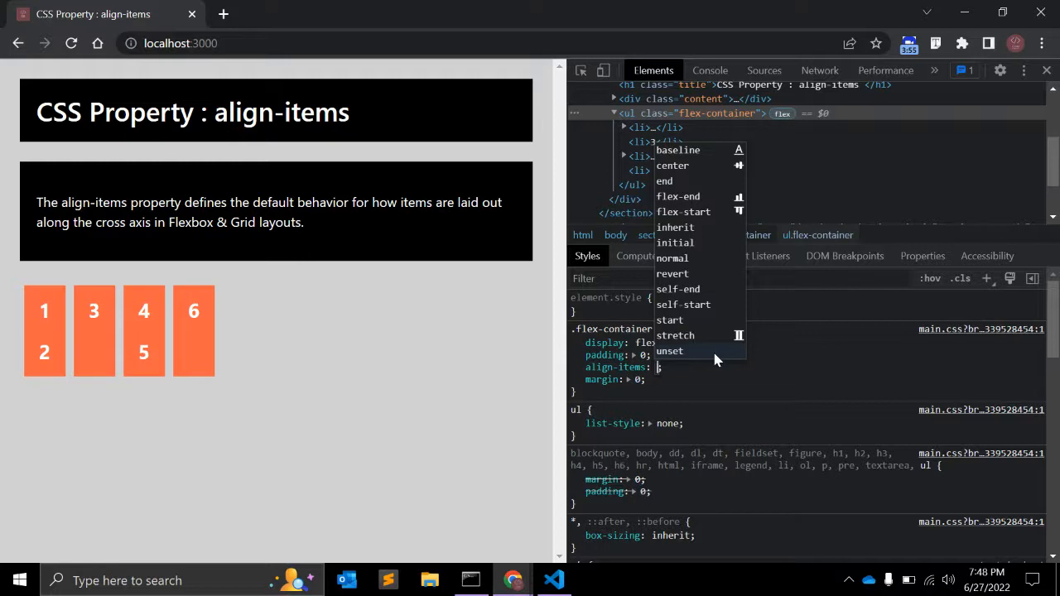
Cycle align-items through stretch, baseline, center, start and unset, settling on unset.
{"action": "left_click", "coordinate": [676, 335]}
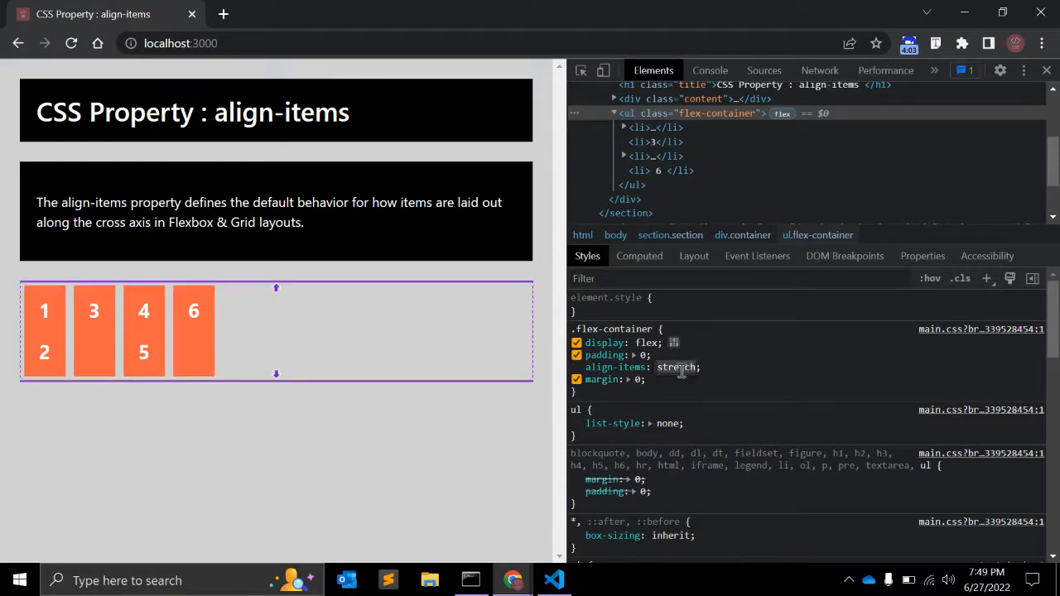
{"action": "left_click", "coordinate": [676, 366]}
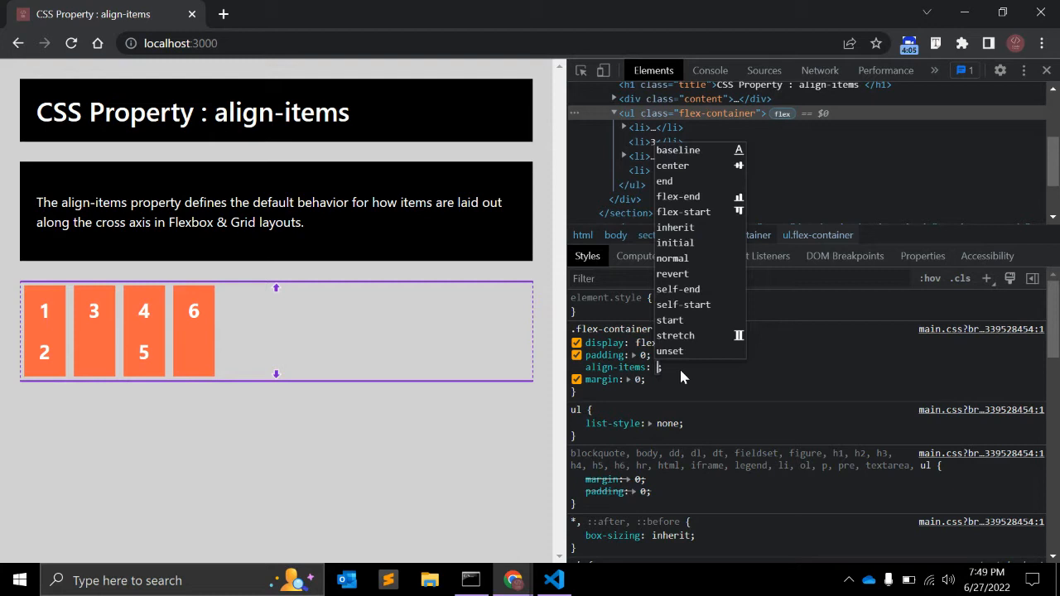
{"action": "left_click", "coordinate": [678, 150]}
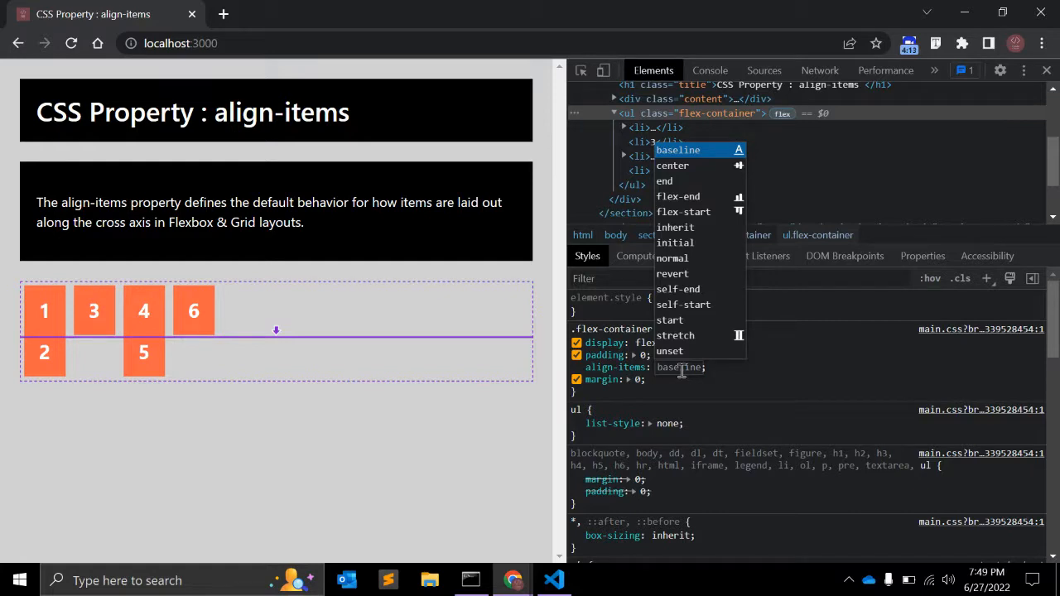
{"action": "left_click", "coordinate": [673, 165]}
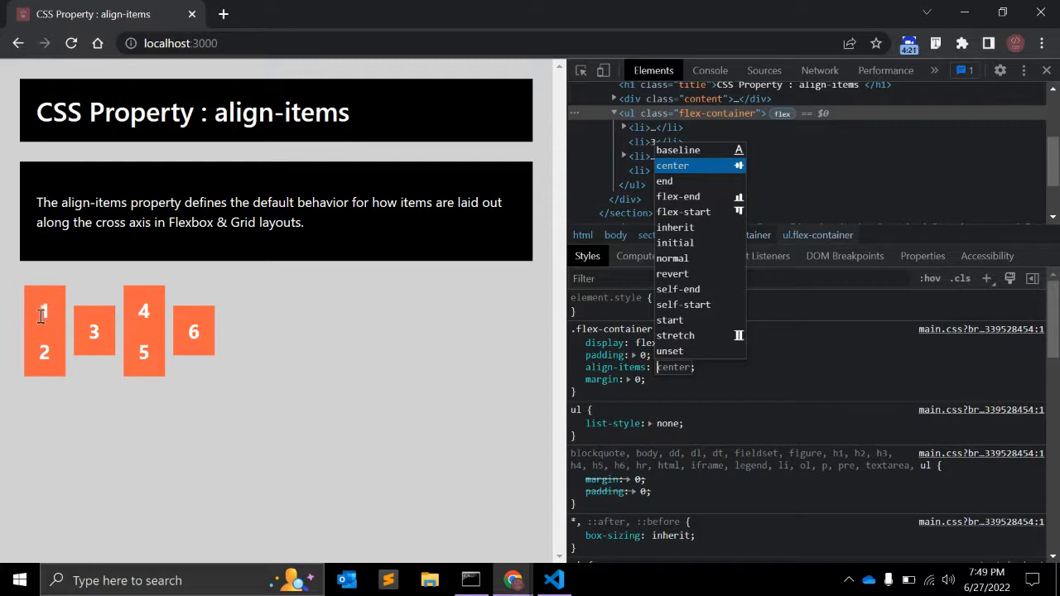
{"action": "mouse_move", "coordinate": [94, 331]}
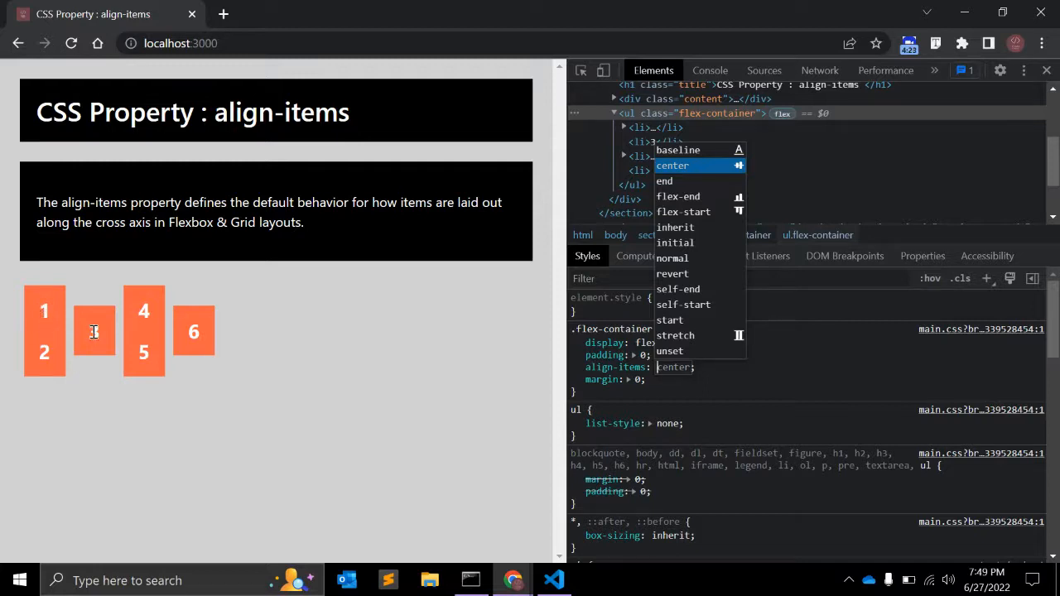
{"action": "mouse_move", "coordinate": [638, 127]}
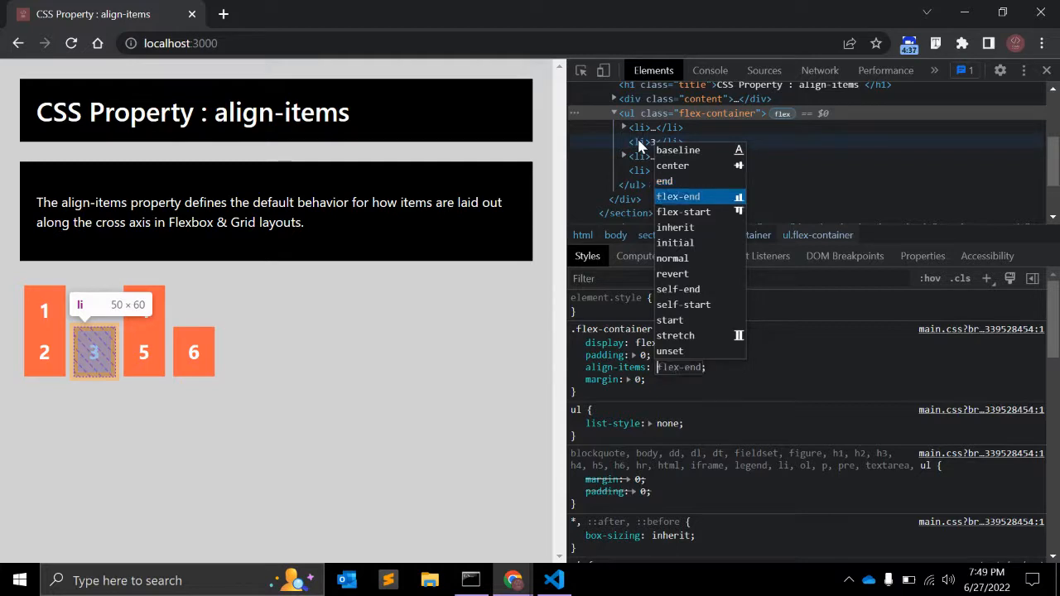
{"action": "left_click", "coordinate": [674, 227]}
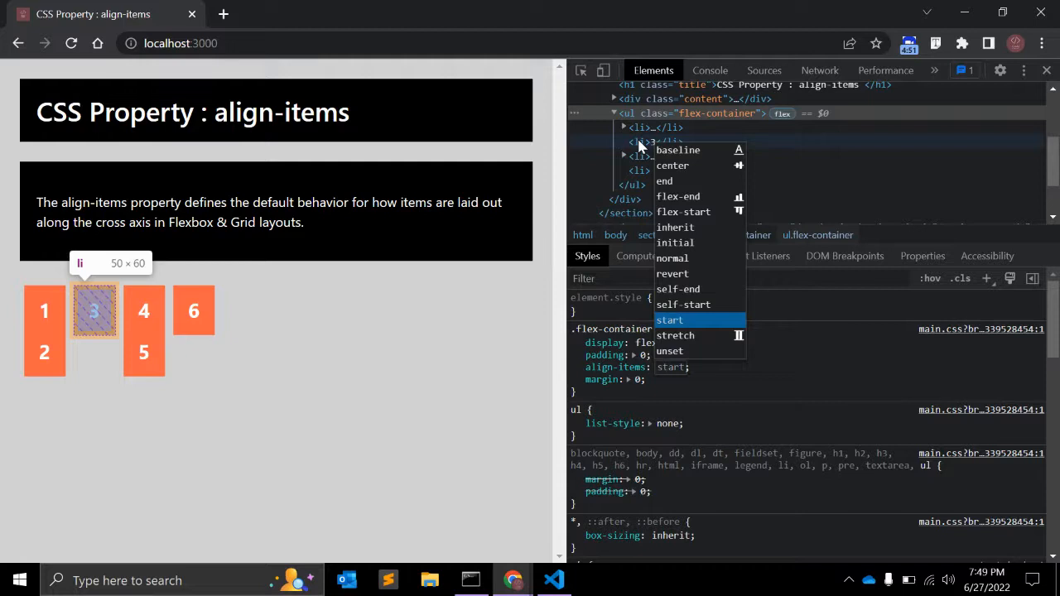
{"action": "left_click", "coordinate": [675, 335]}
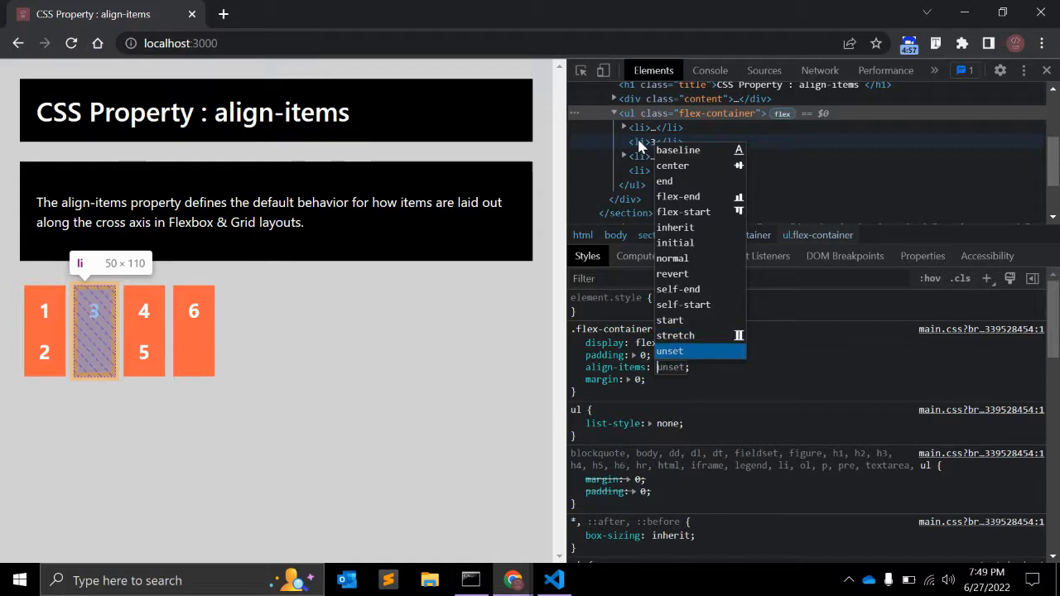
{"action": "left_click", "coordinate": [669, 350]}
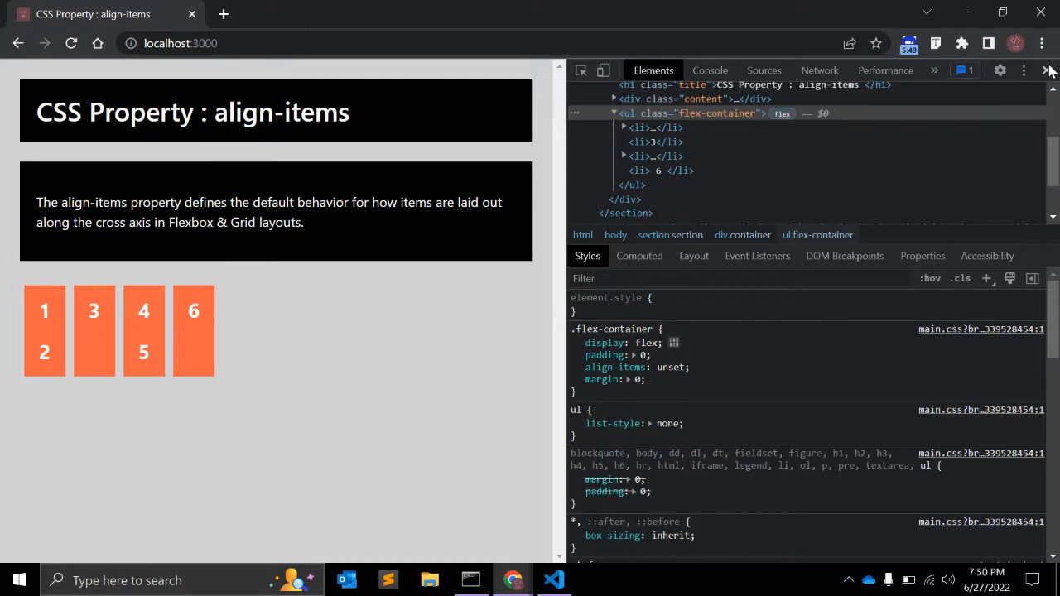
Close the Chrome developer tools to show the full page with equal-height tiles.
{"action": "left_click", "coordinate": [1049, 71]}
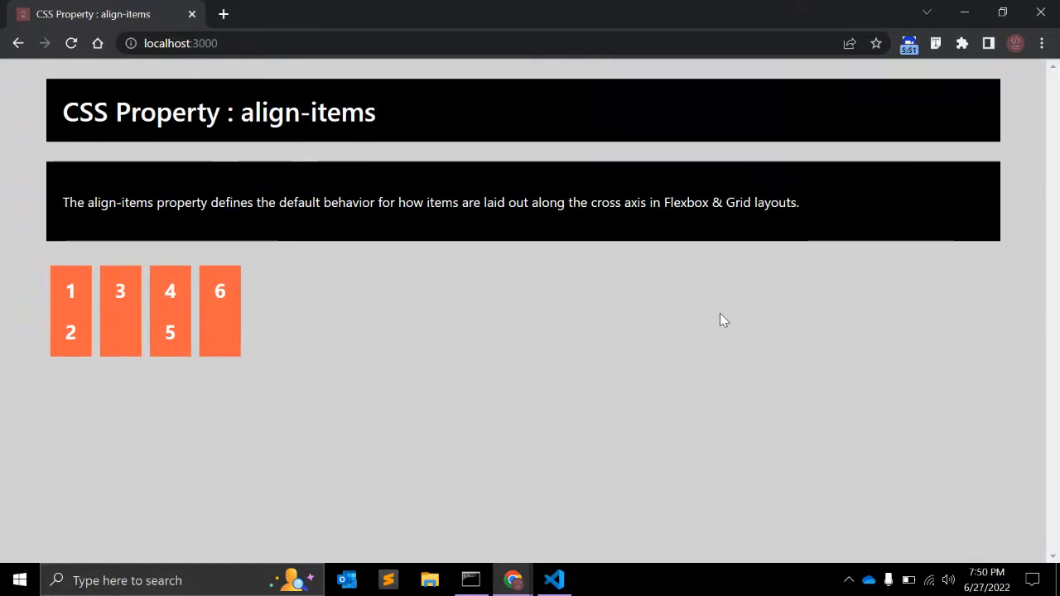